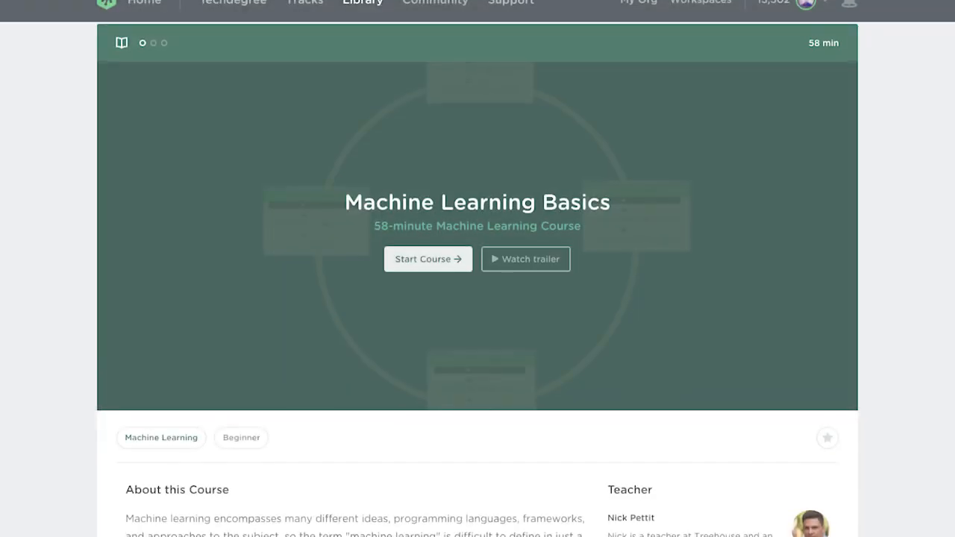
# Step: Start the Machine Learning Basics course, opening its first video 'What is Machine Learning?'
pyautogui.scroll(-3)
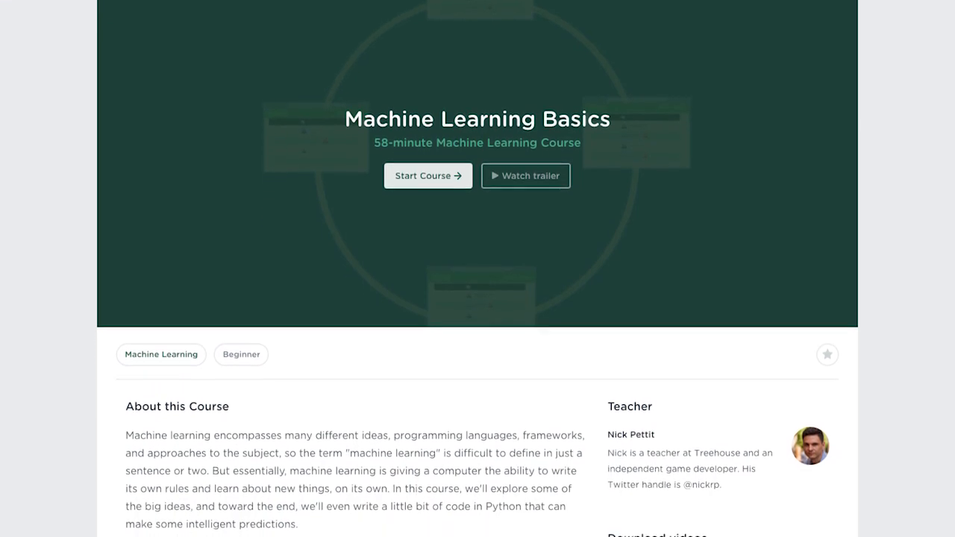
pyautogui.click(427, 176)
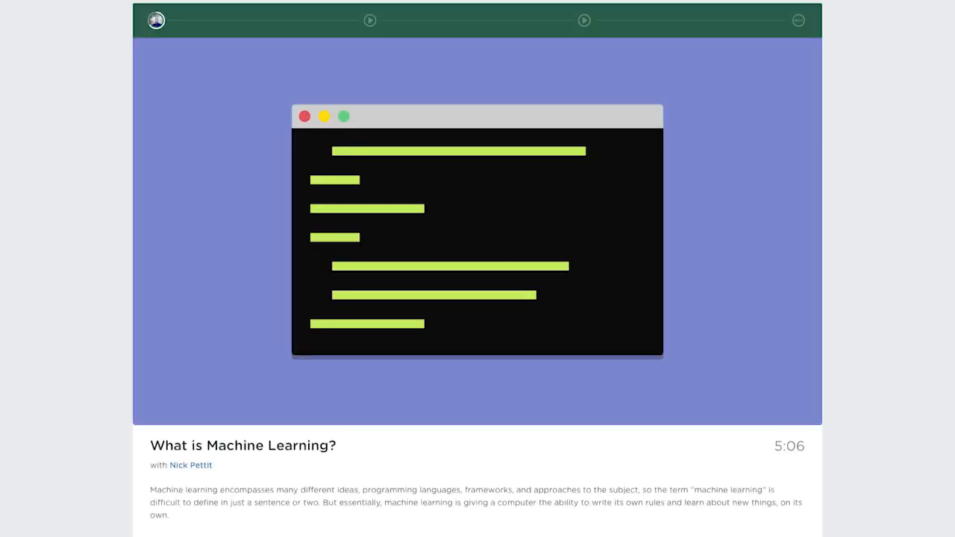